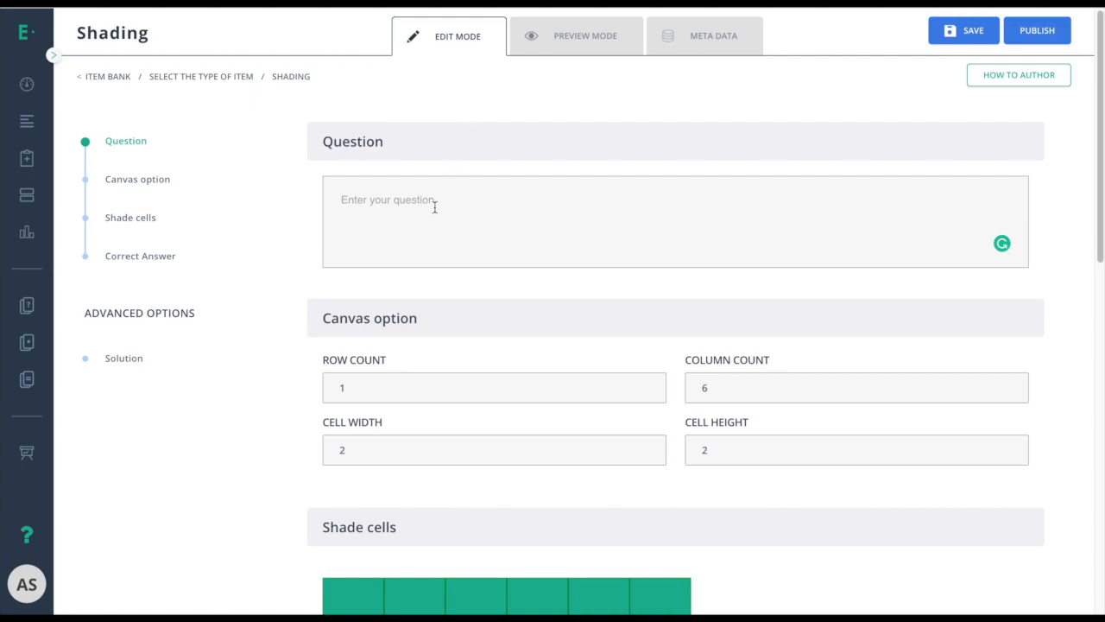
Start the question prompt with the text "Shade 1/5"
text(Shade 1/5)
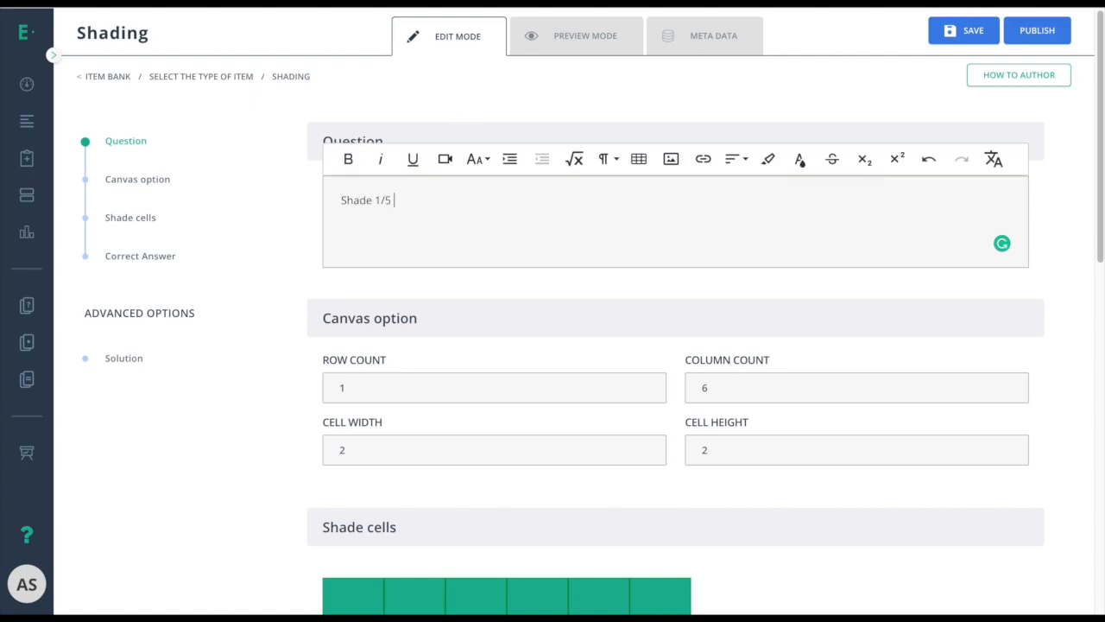
Reduce the shading grid to 5 columns and keep the cell width at 2
scroll(down, 3)
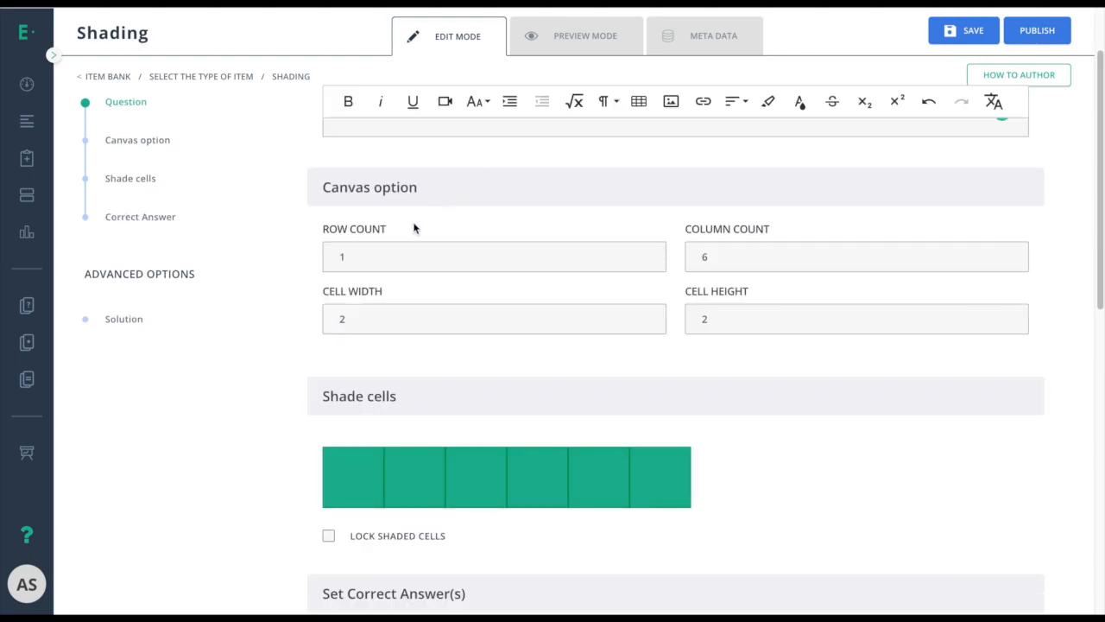
mouse_move(654, 237)
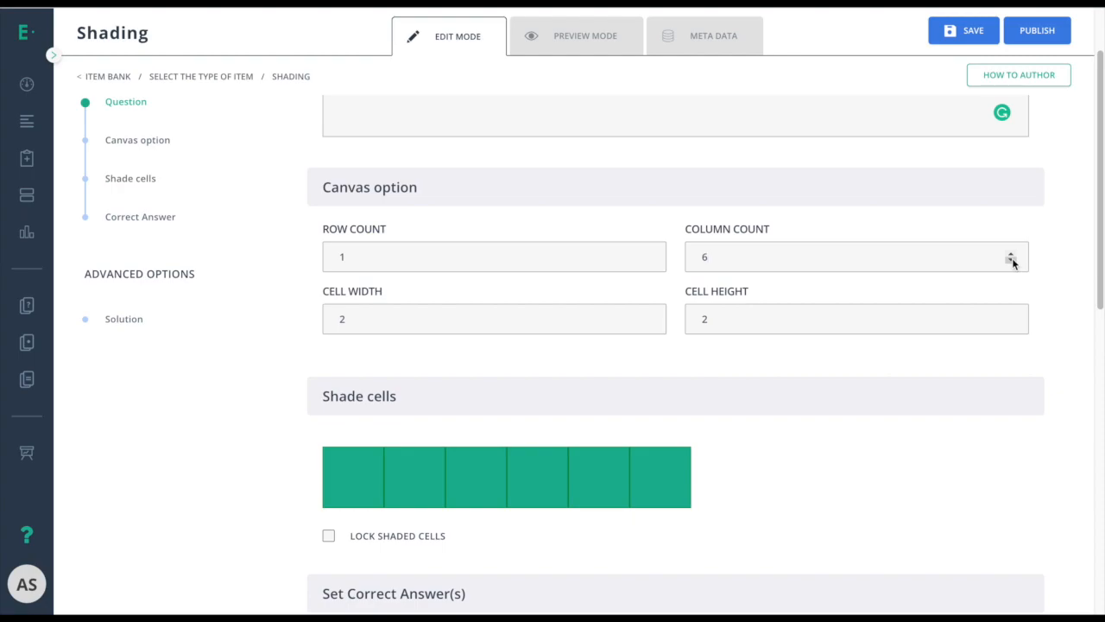
click(1011, 261)
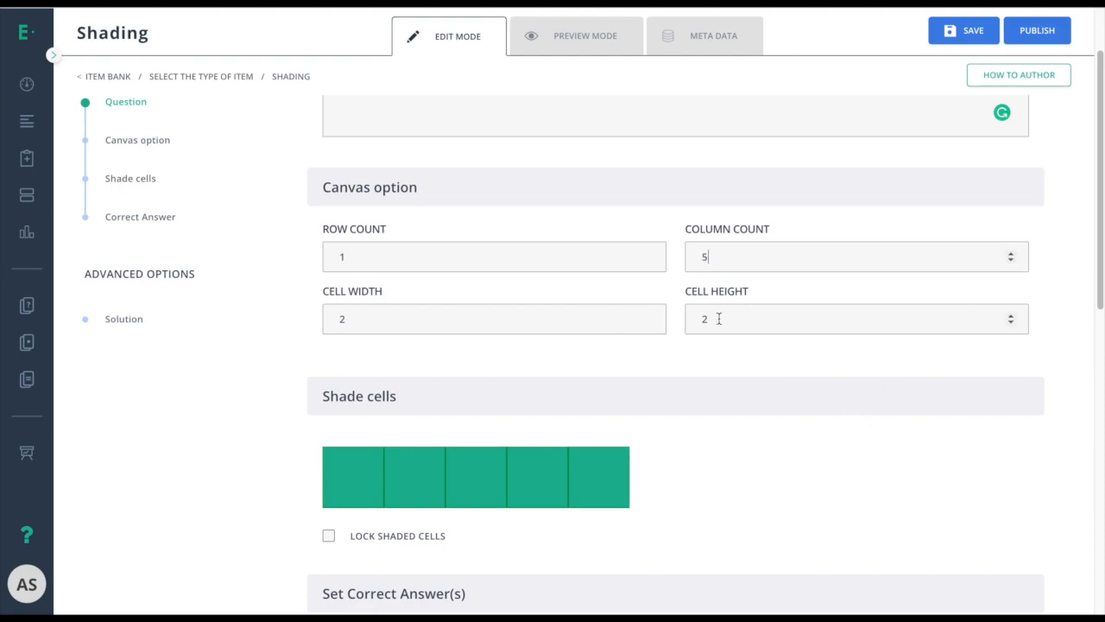
click(649, 325)
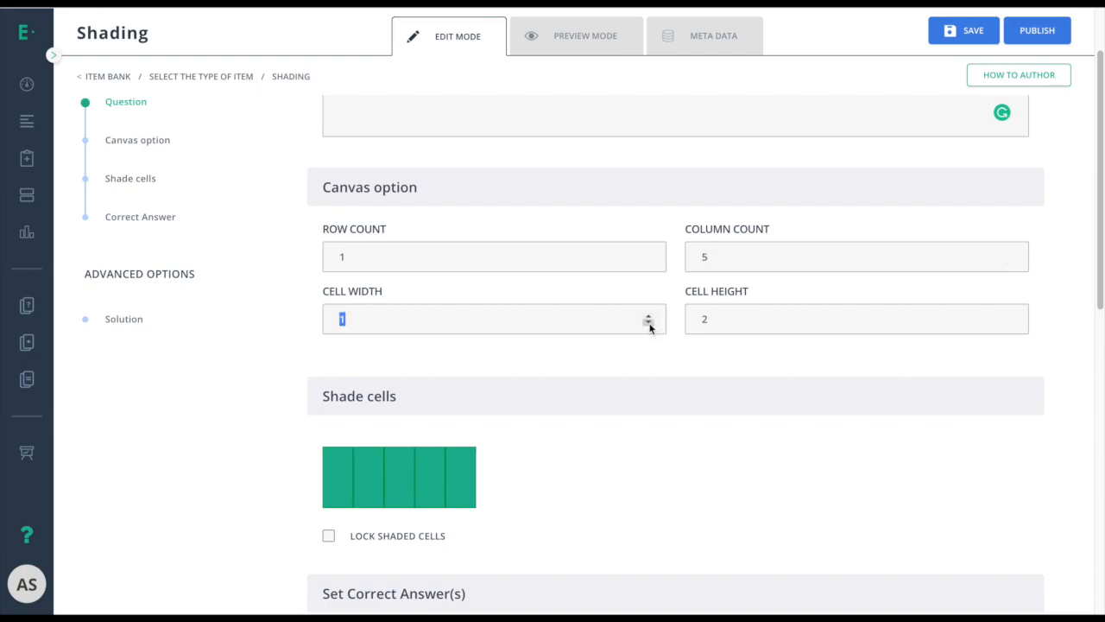
click(648, 315)
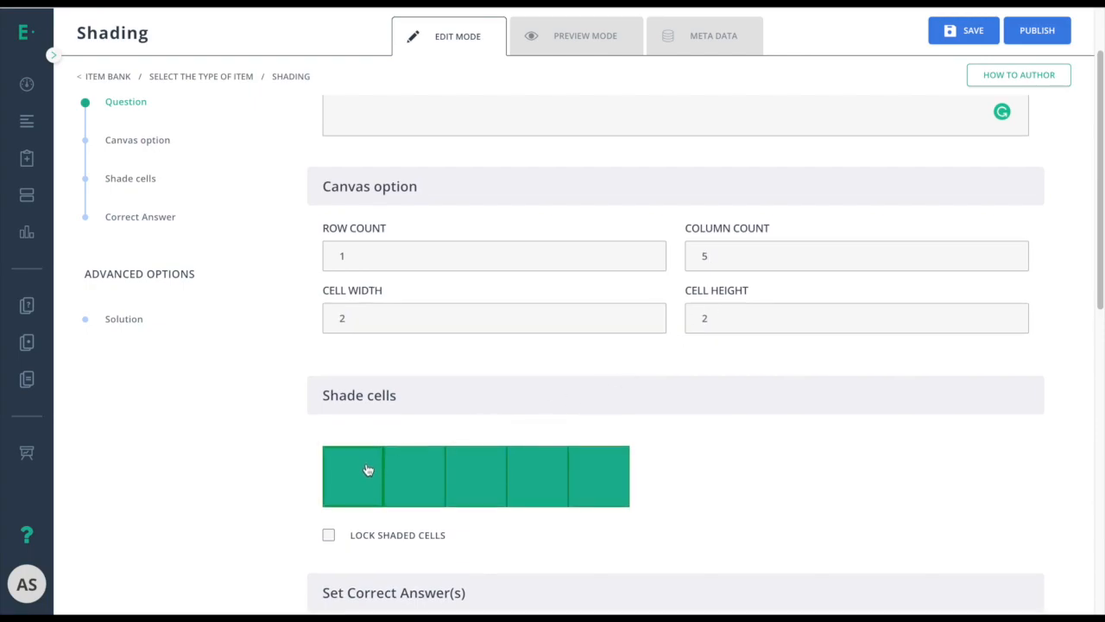
Lock the shaded cells and test a locked cell in Preview Mode, then return to editing
click(328, 535)
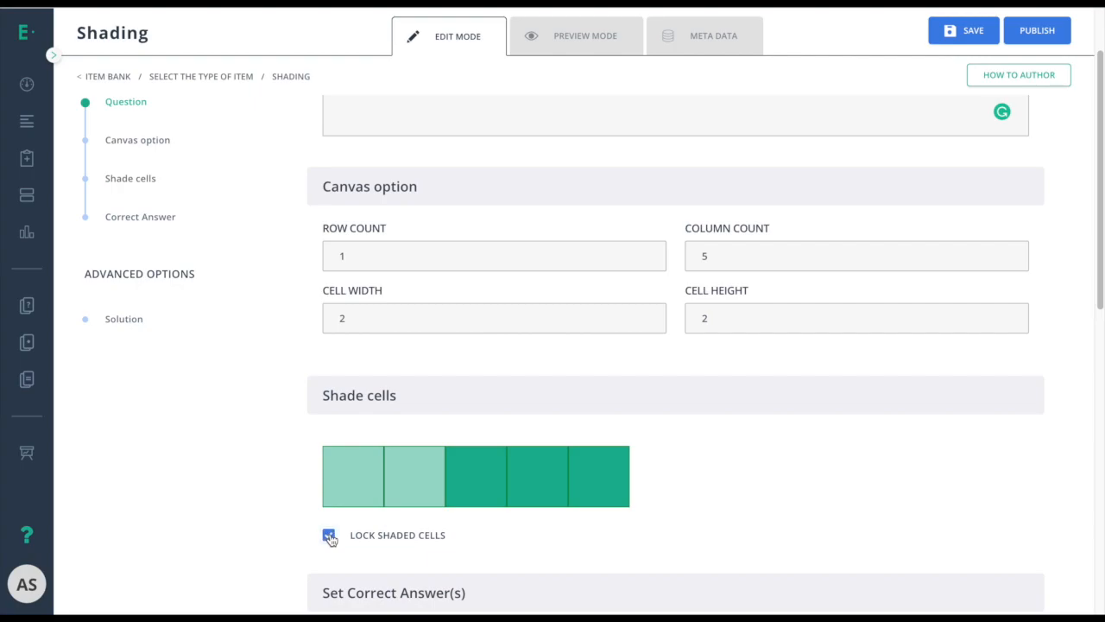
click(585, 35)
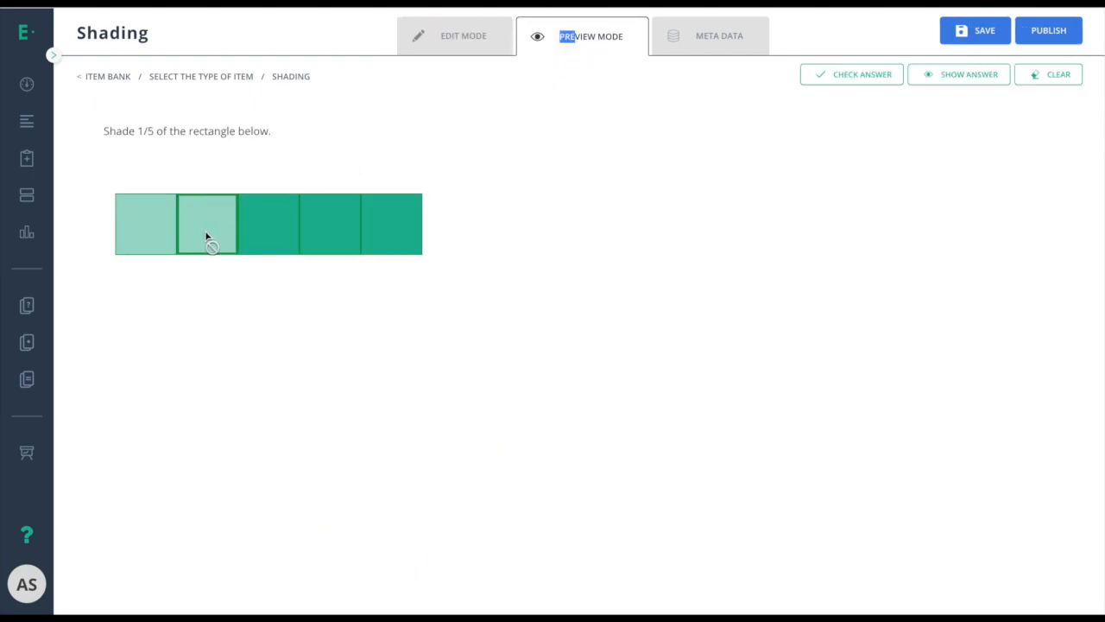
click(208, 223)
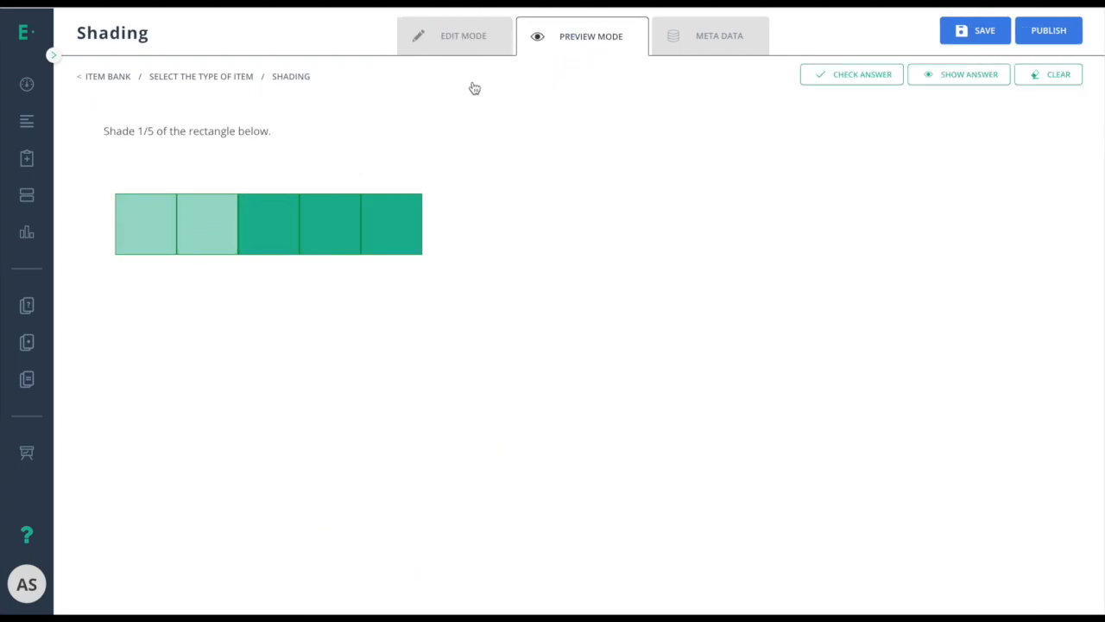
click(456, 35)
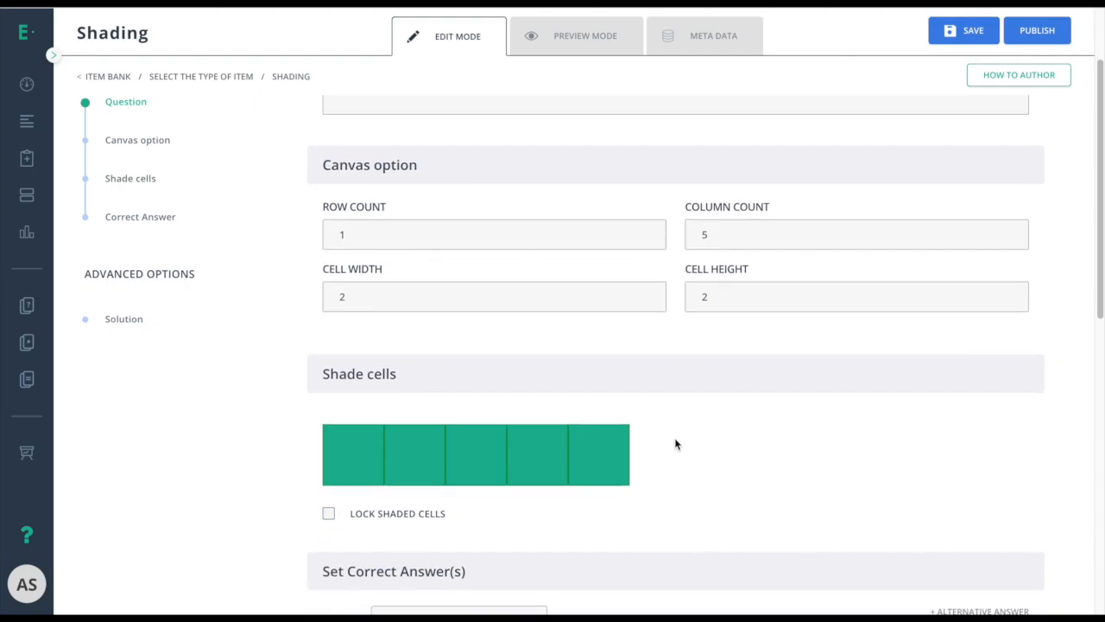
Score by count with 1 cell and confirm one shaded cell checks Correct (1/1)
scroll(down, 3)
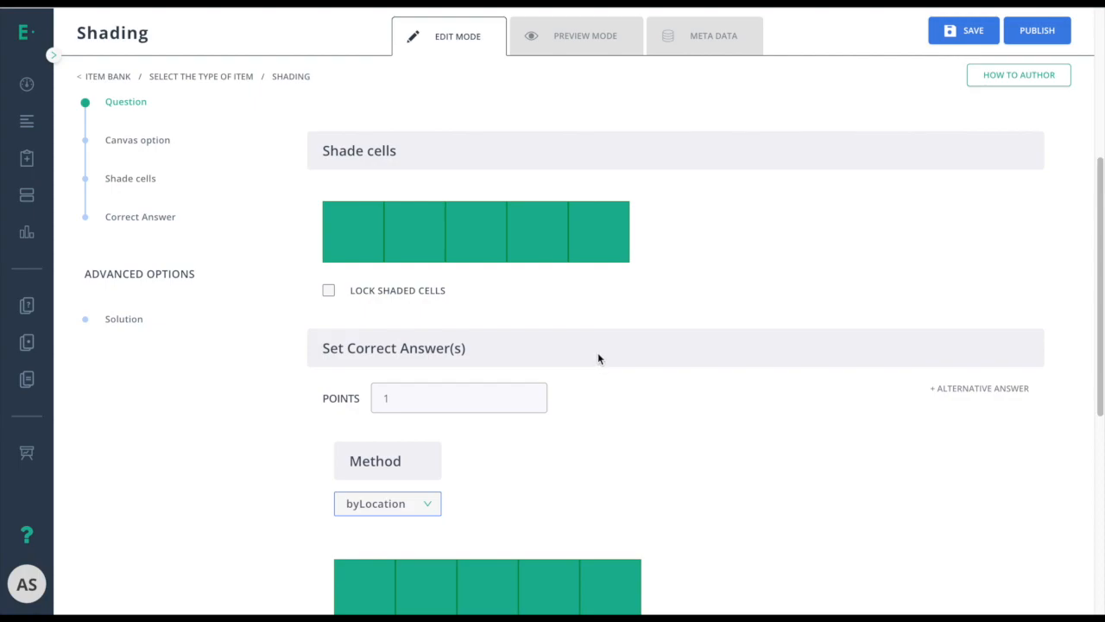
mouse_move(545, 412)
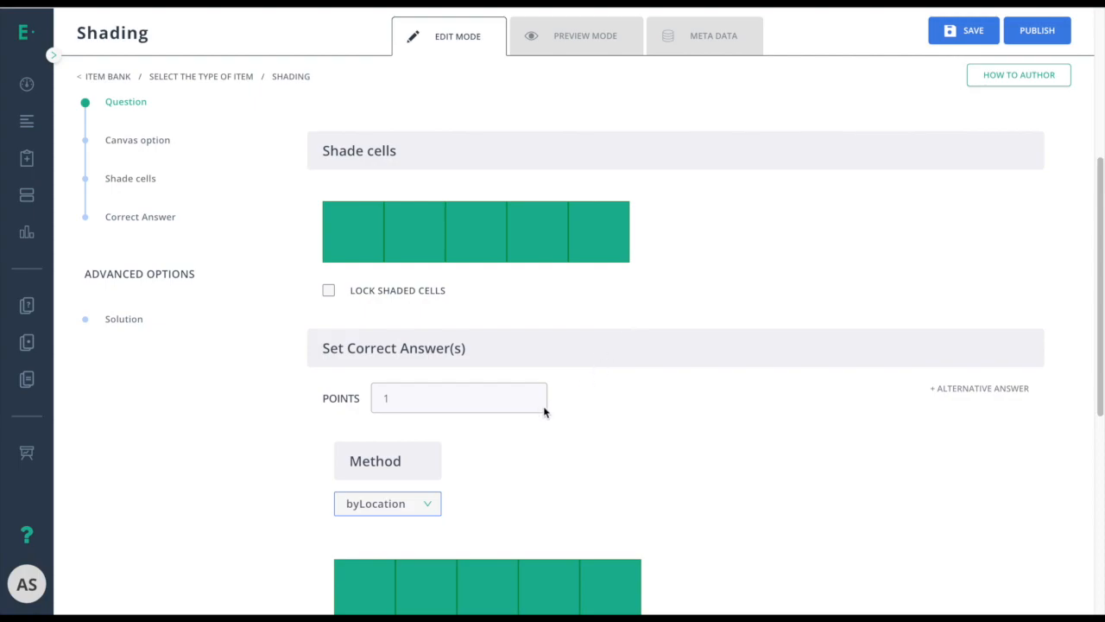
click(387, 503)
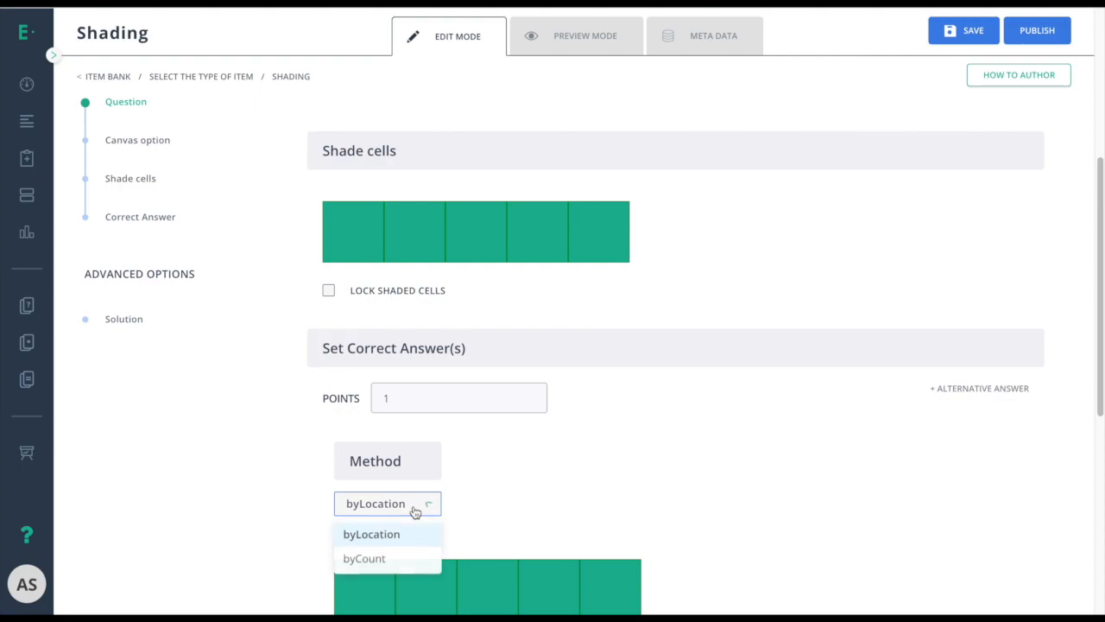
click(364, 558)
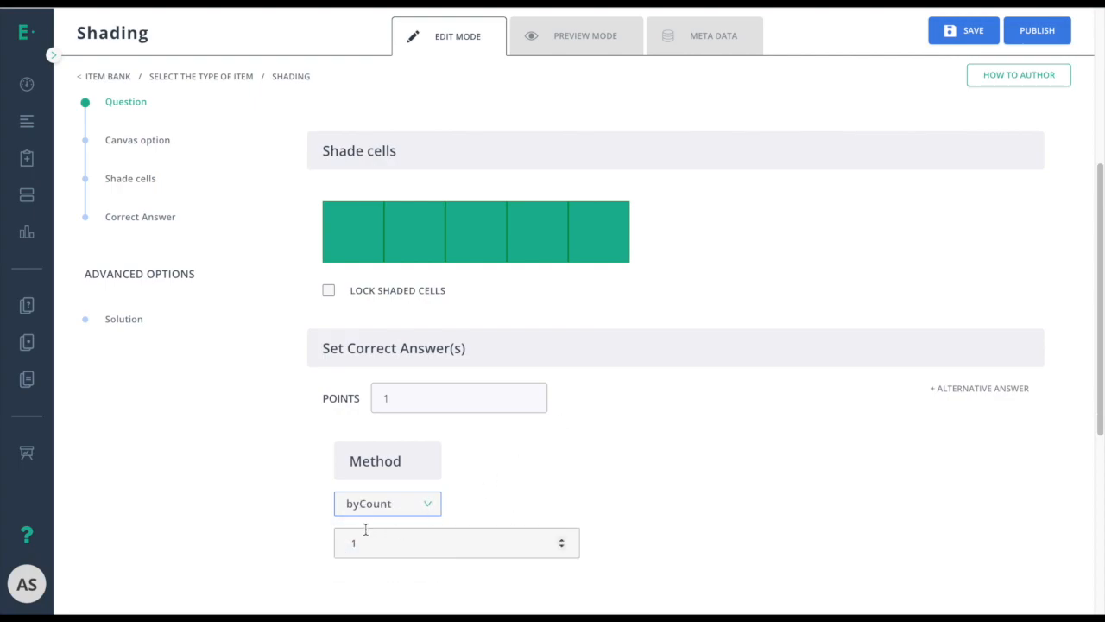
mouse_move(639, 434)
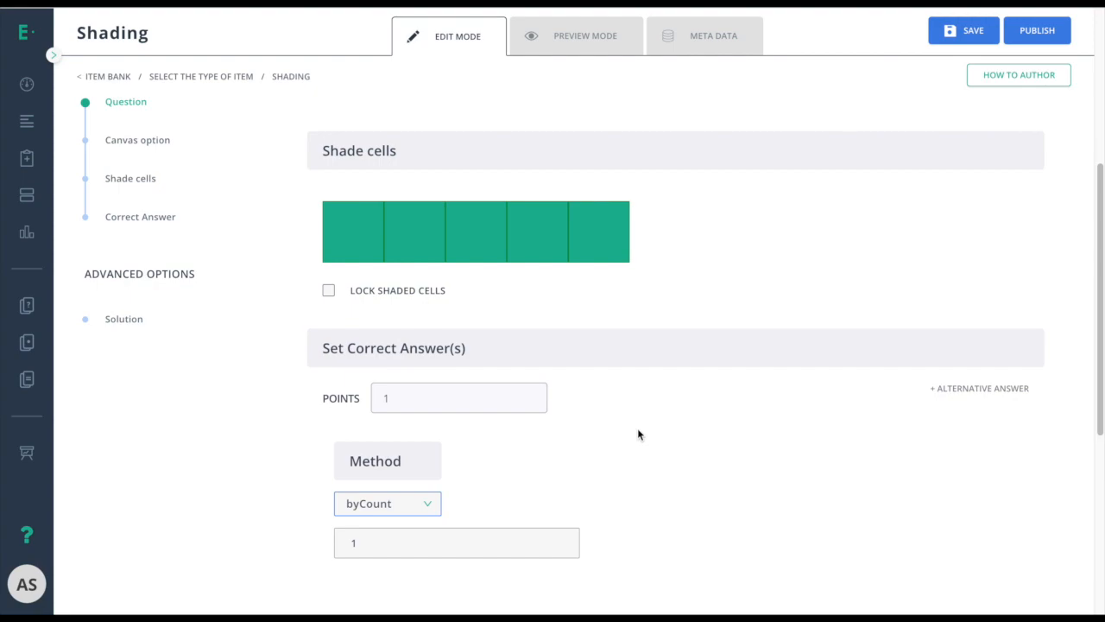
mouse_move(586, 56)
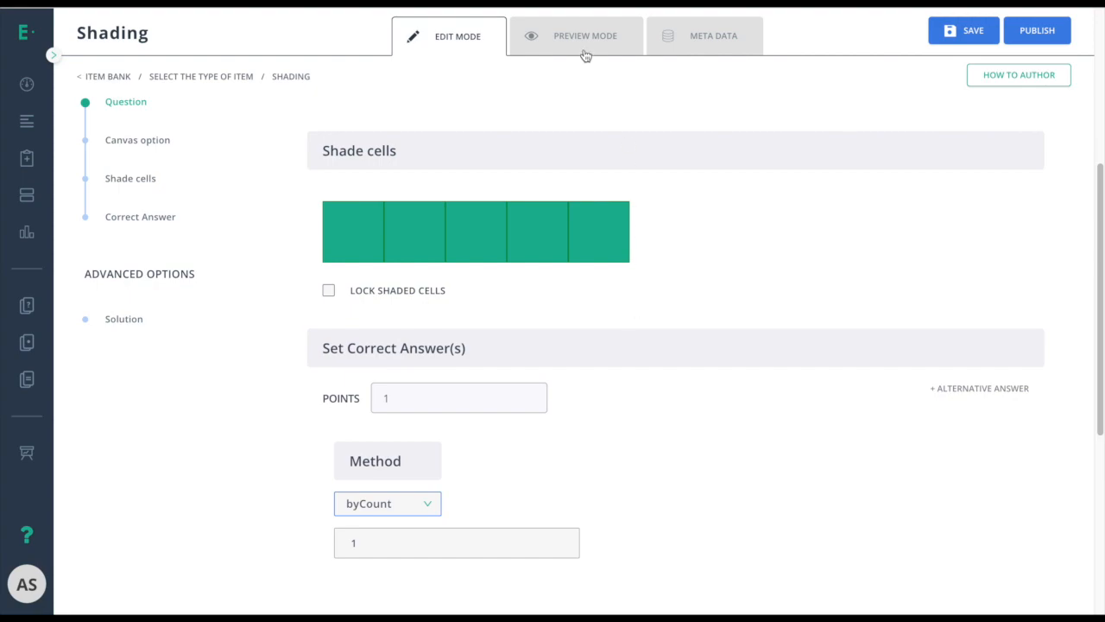
mouse_move(585, 49)
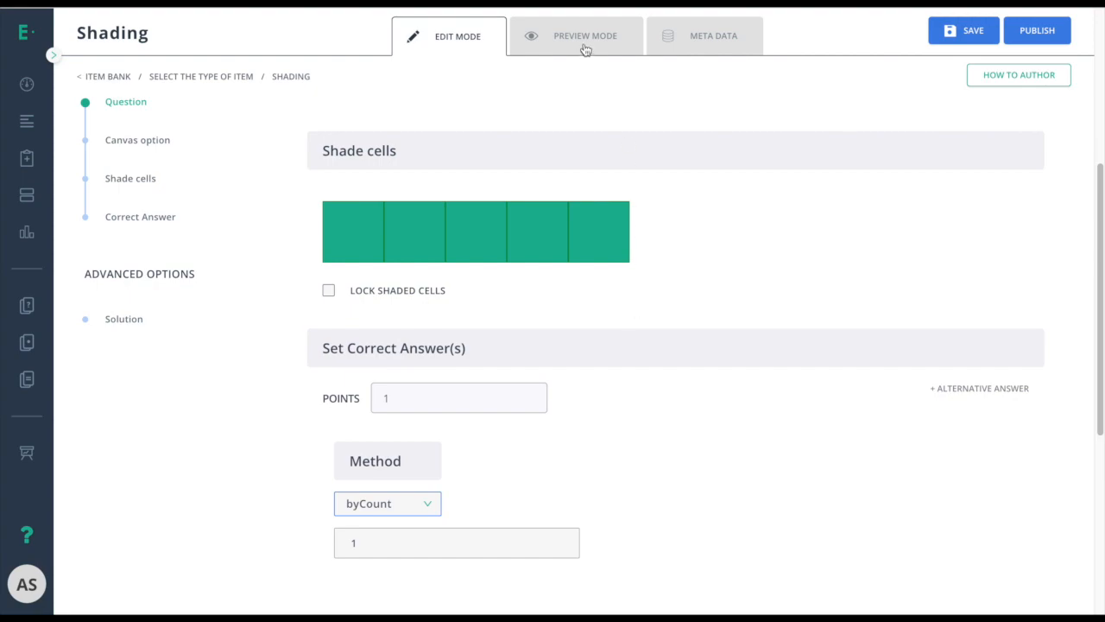
click(585, 35)
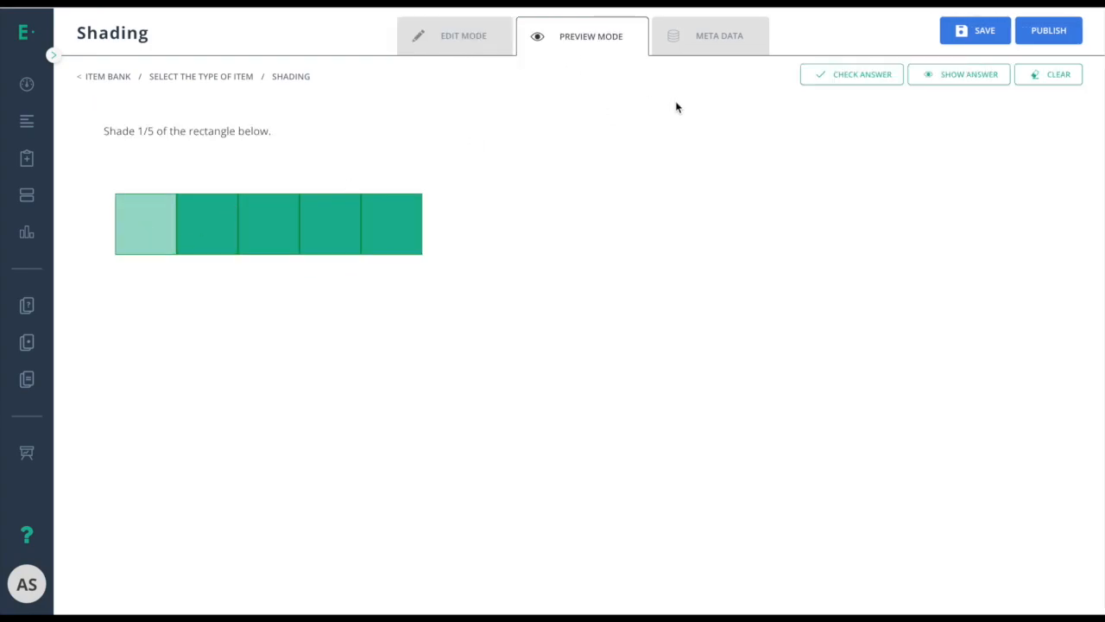
click(851, 75)
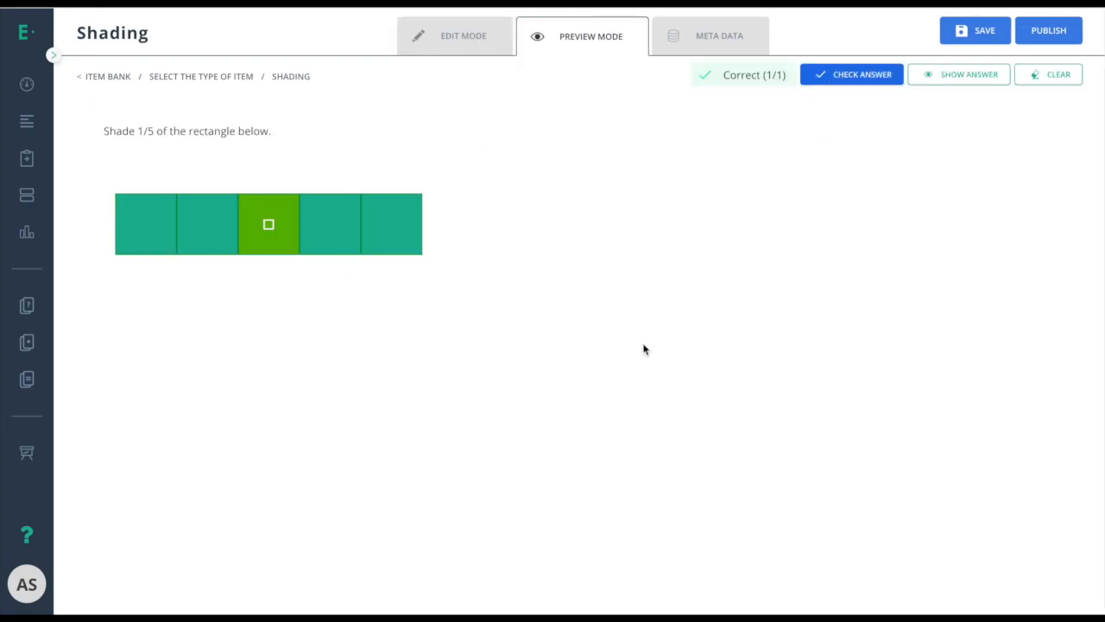
Tag the item with Mathematics, Math - Common Core standard 1.G.A.1 in Meta Data
click(718, 36)
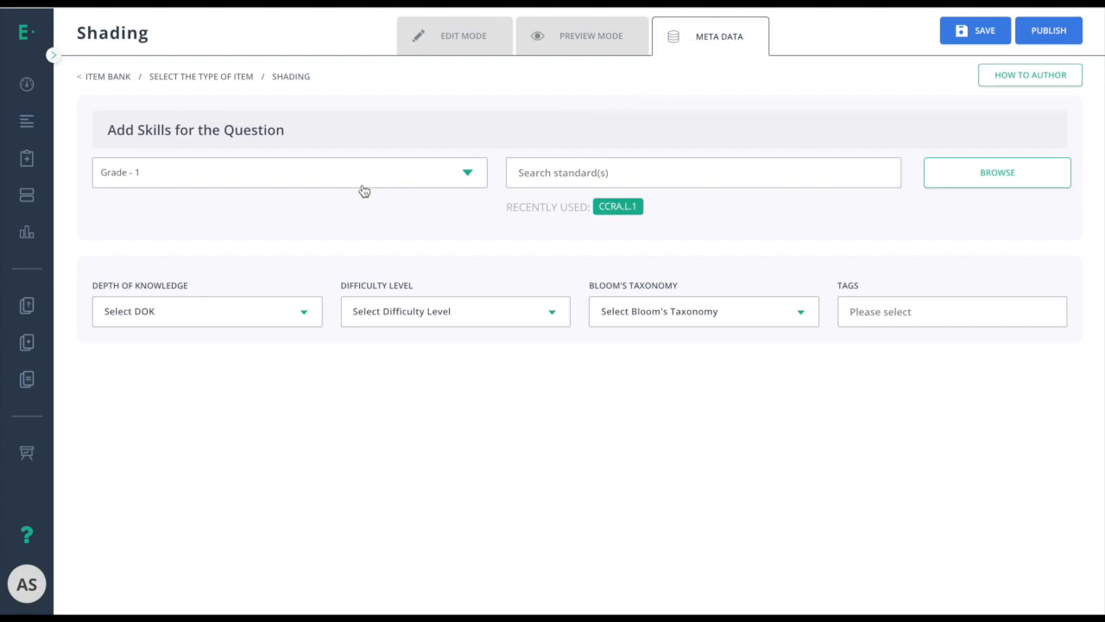
click(289, 172)
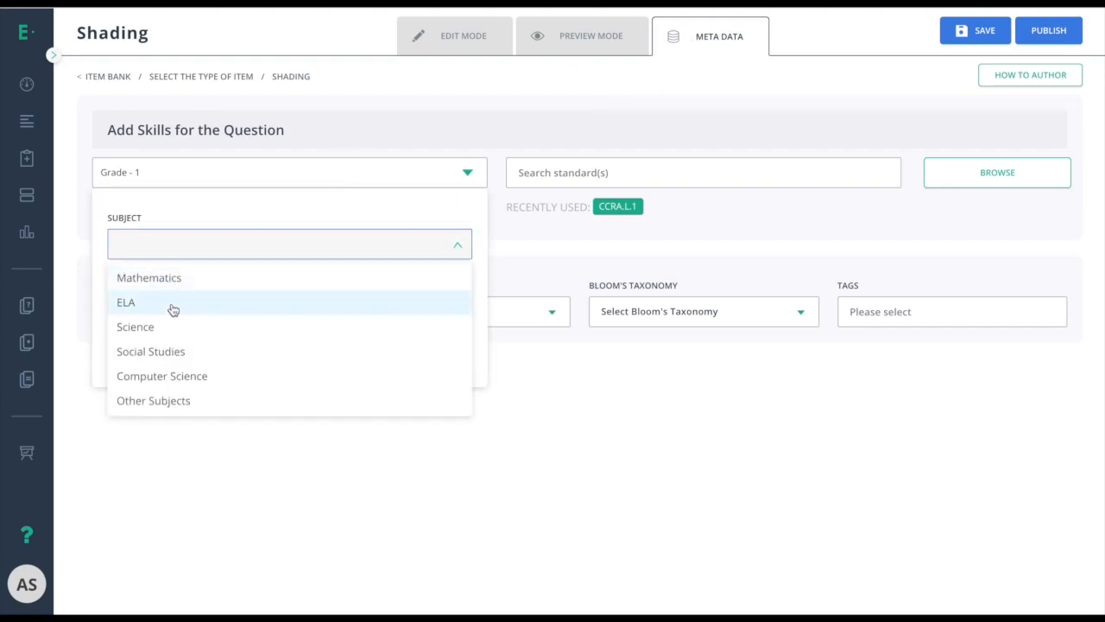
click(148, 278)
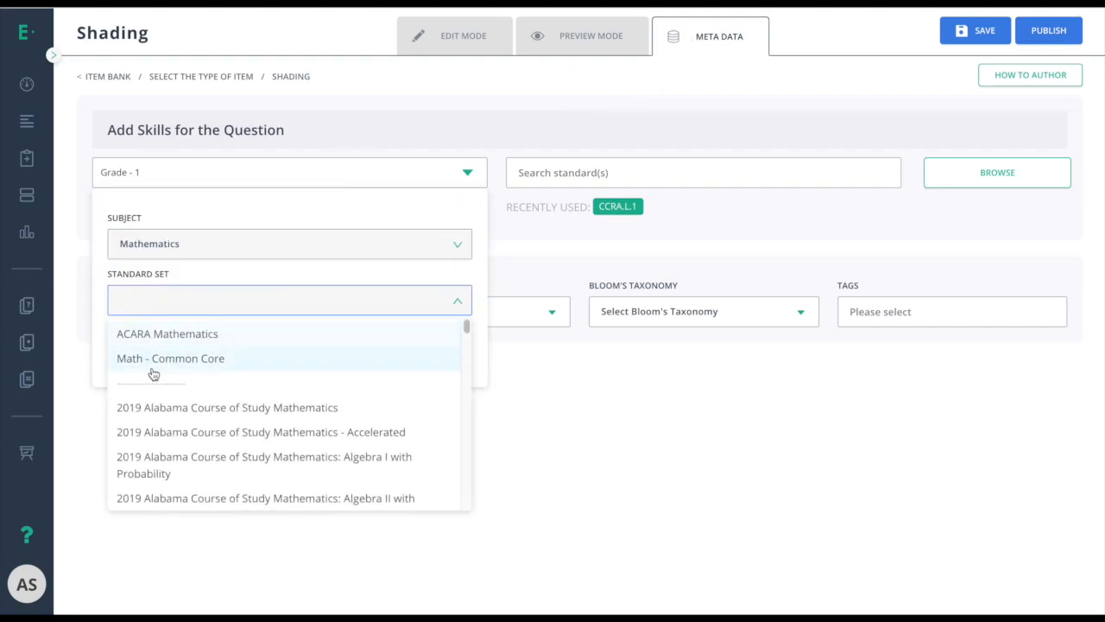
click(170, 357)
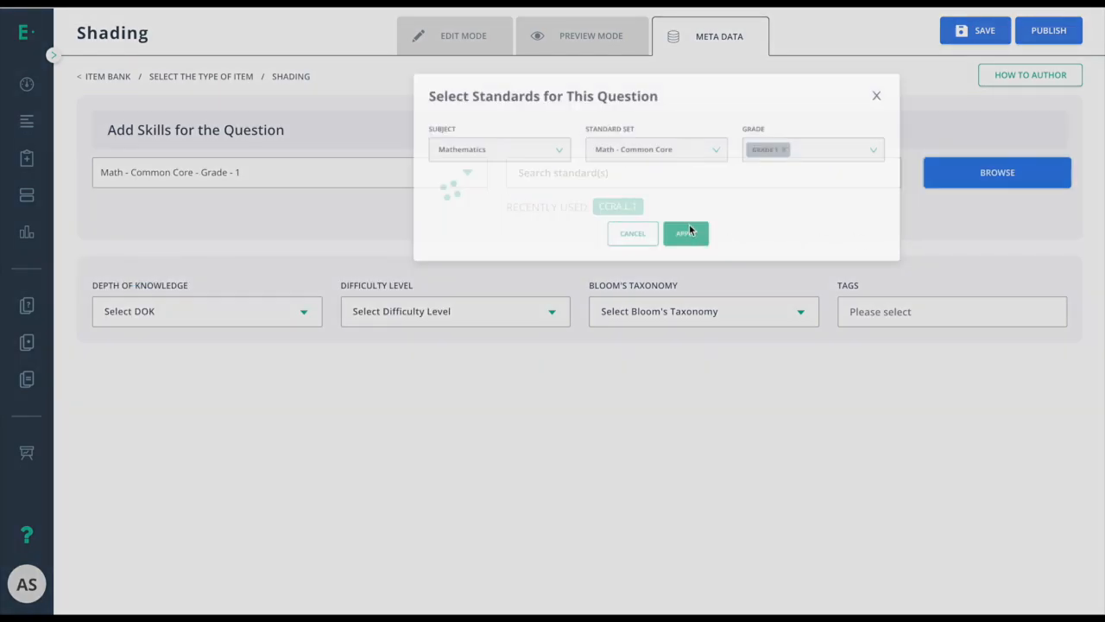
click(685, 233)
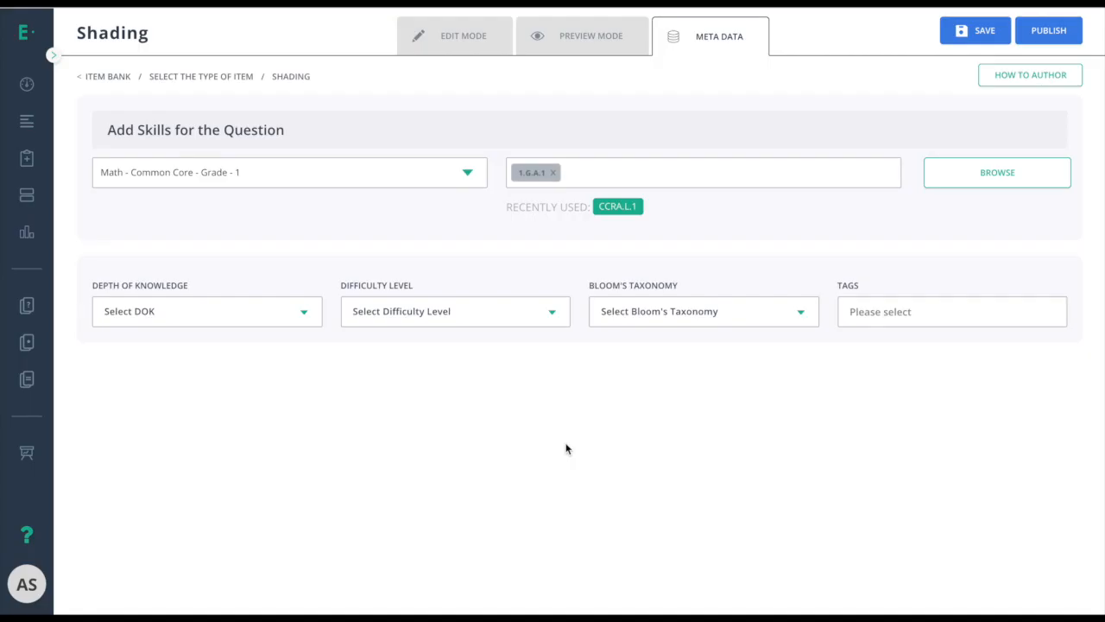
mouse_move(1048, 30)
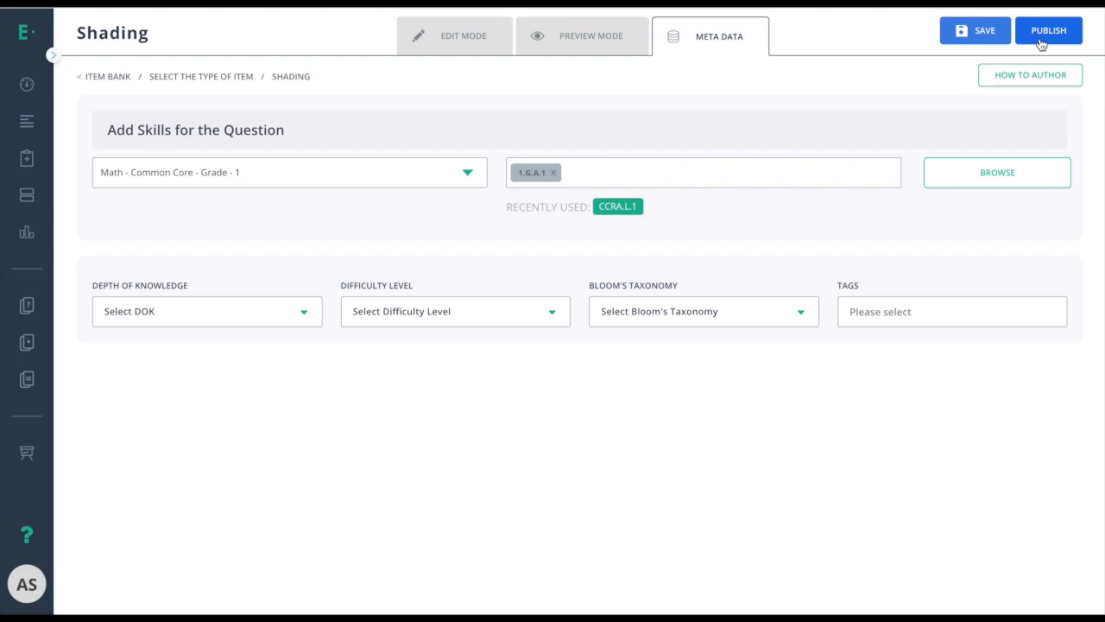